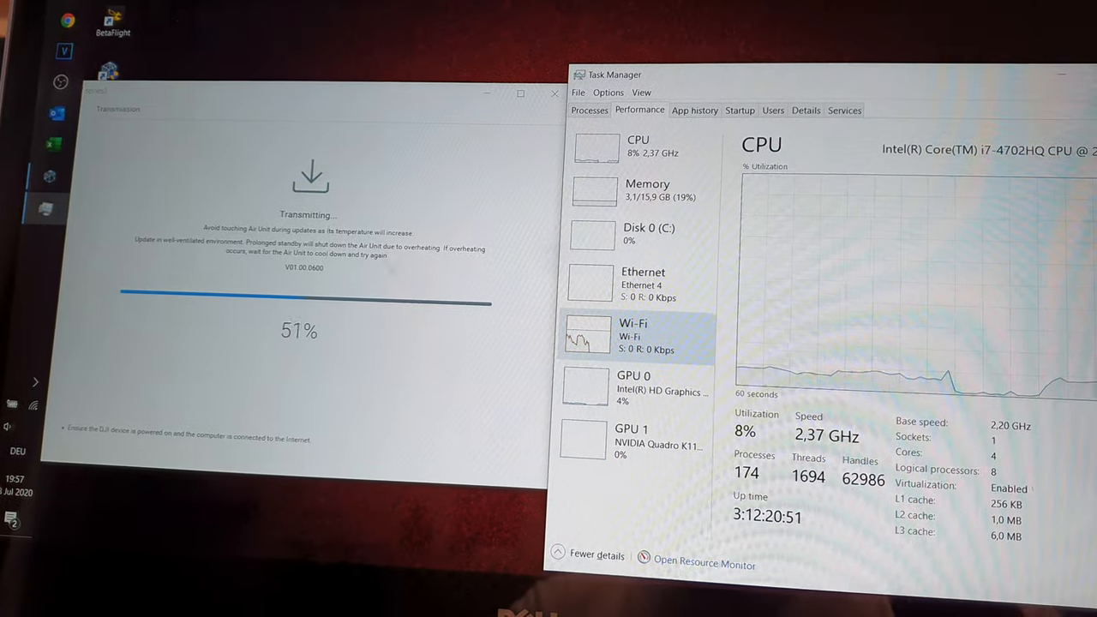
# Step: Let the air unit firmware transmission run from 51% through to completion
pyautogui.click(634, 278)
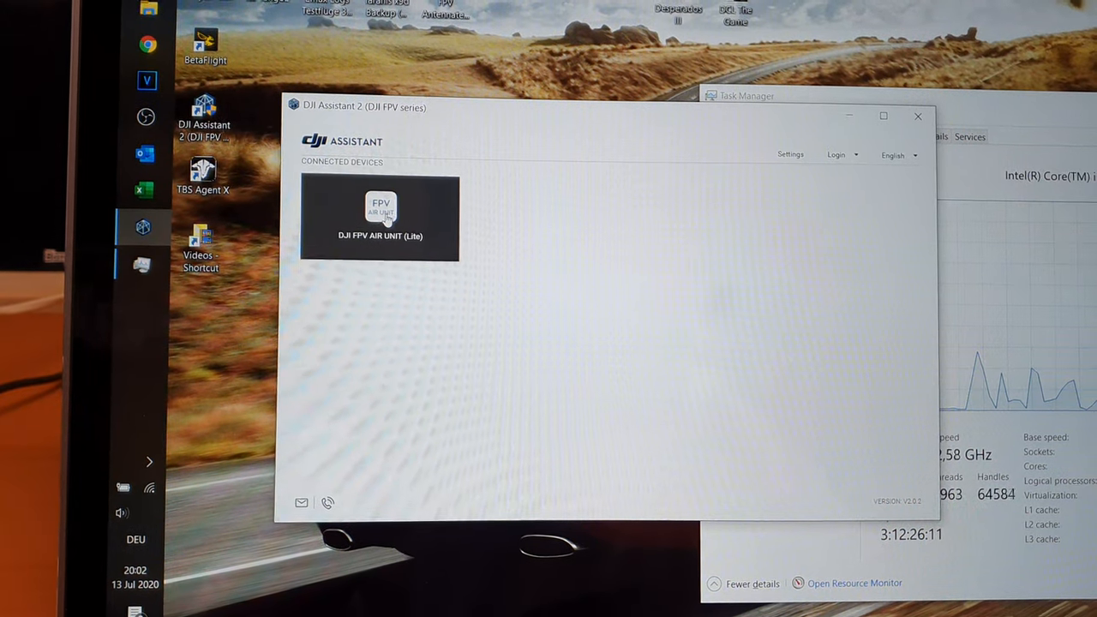
# Step: Select the DJI FPV Air Unit (Lite) tile to show its firmware list with V01.00.0600 current
pyautogui.click(381, 214)
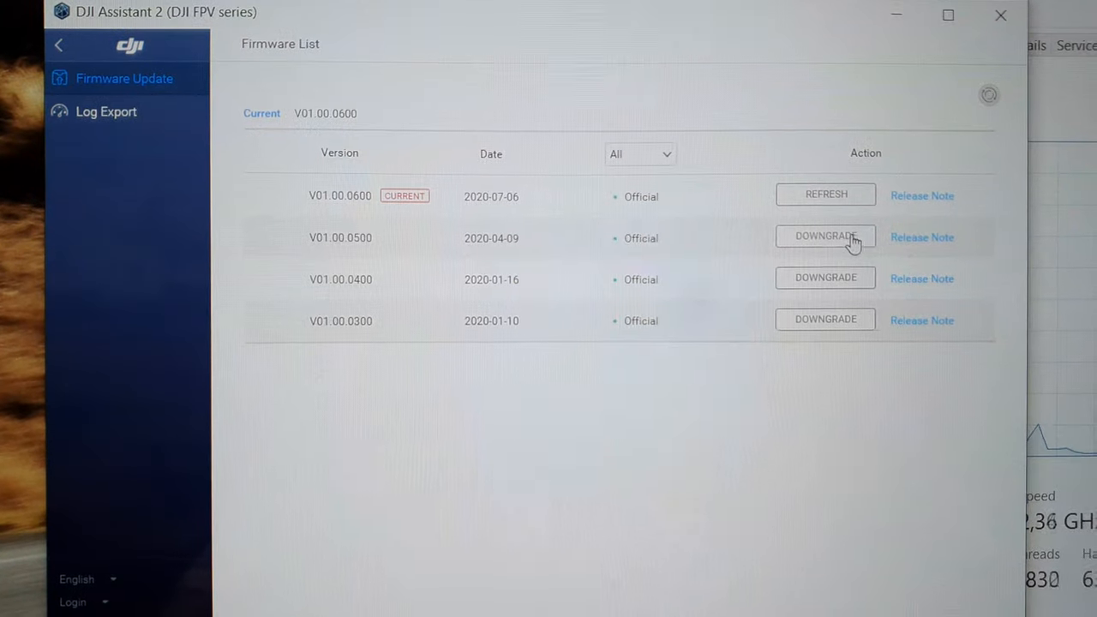
pyautogui.moveTo(854, 332)
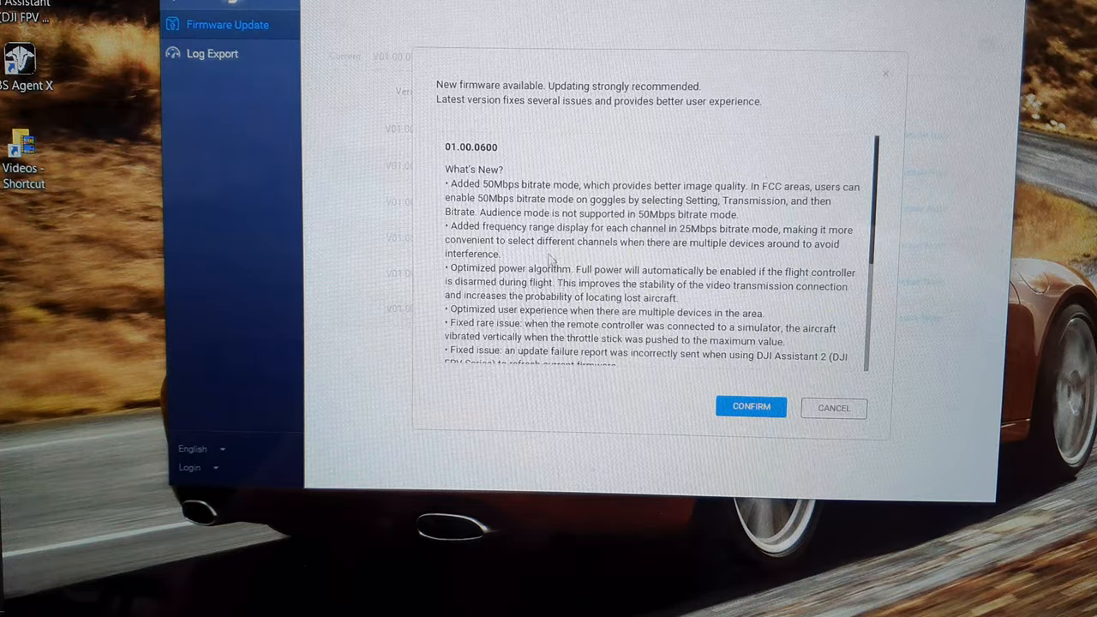
# Step: Confirm the 'New firmware available' notice for the 01.00.0600 release notes
pyautogui.click(751, 406)
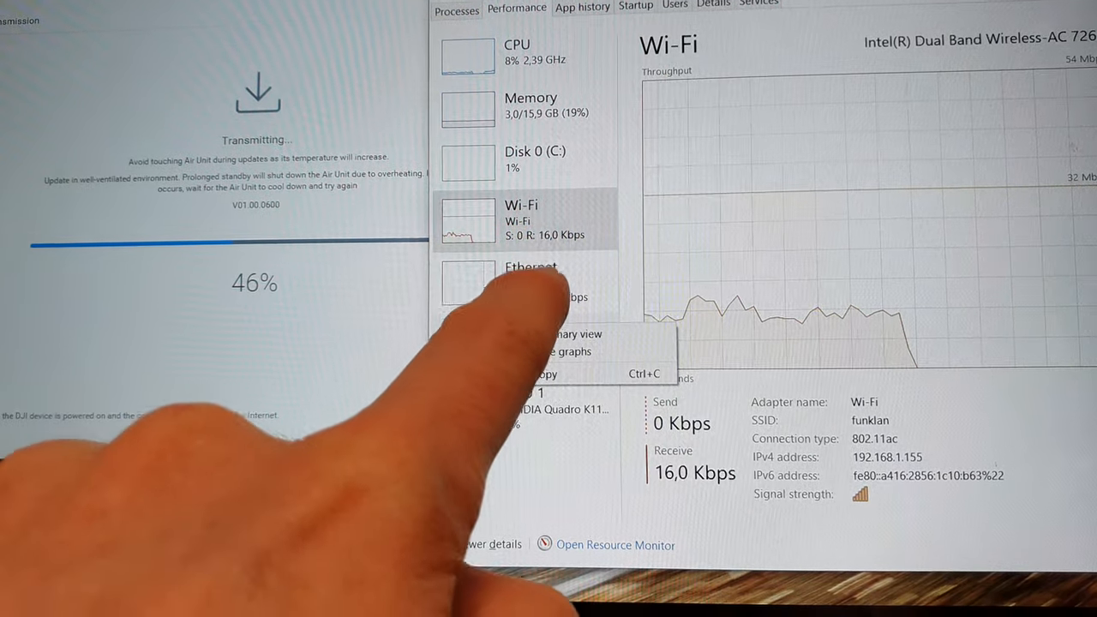
pyautogui.click(528, 277)
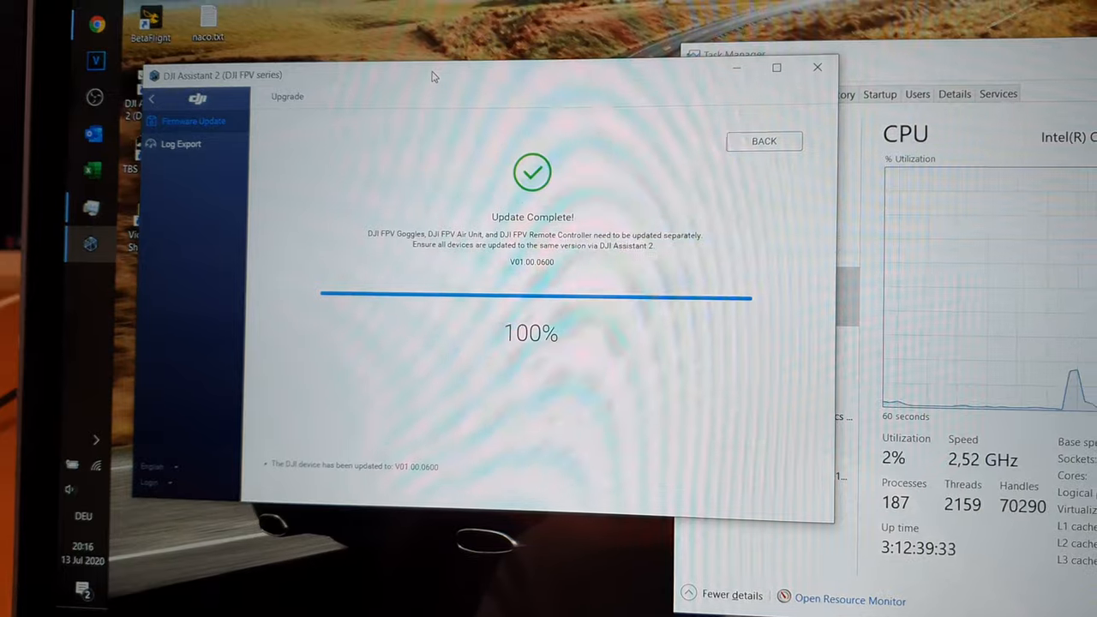
# Step: Return from the 100% Update Complete screen to the Air Unit's firmware list
pyautogui.click(763, 141)
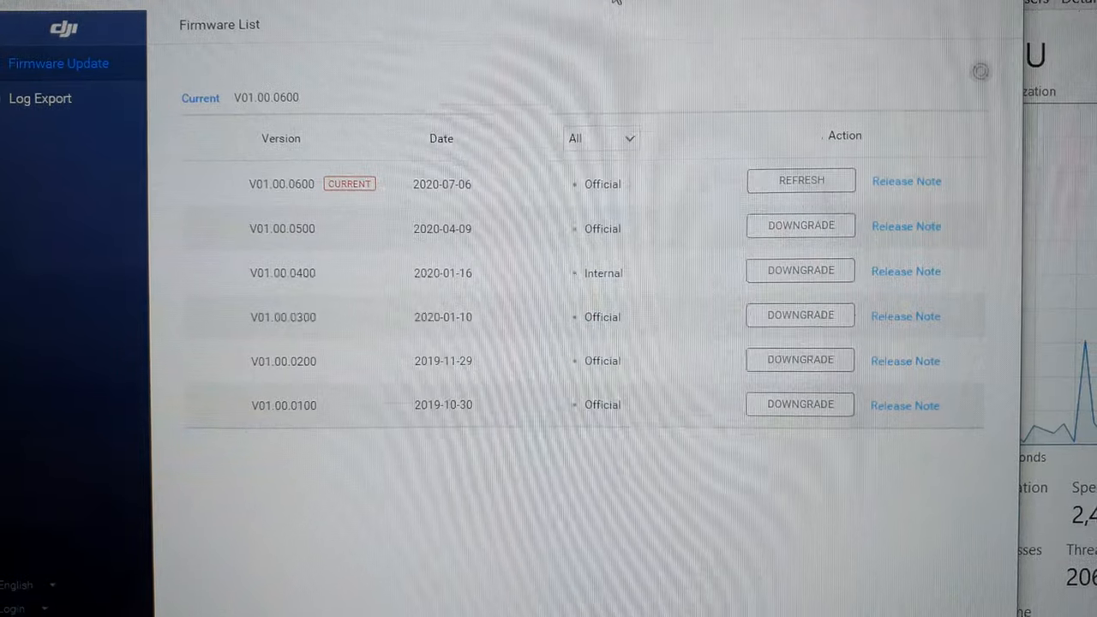